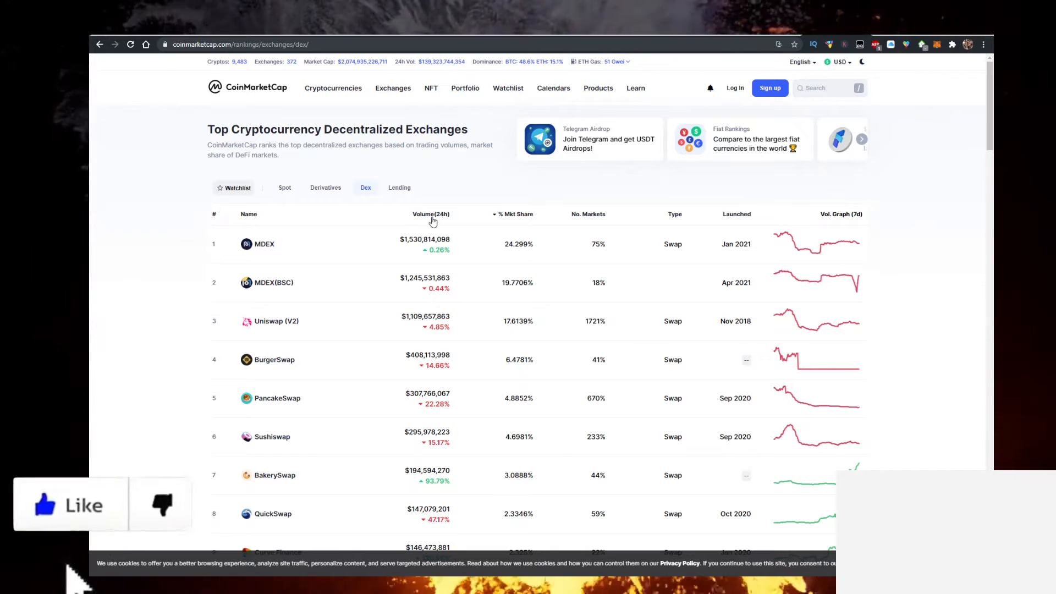
Step: Sort the DEX table by Volume(24h), then reverse that ordering
{"action": "left_click", "coordinate": [432, 214]}
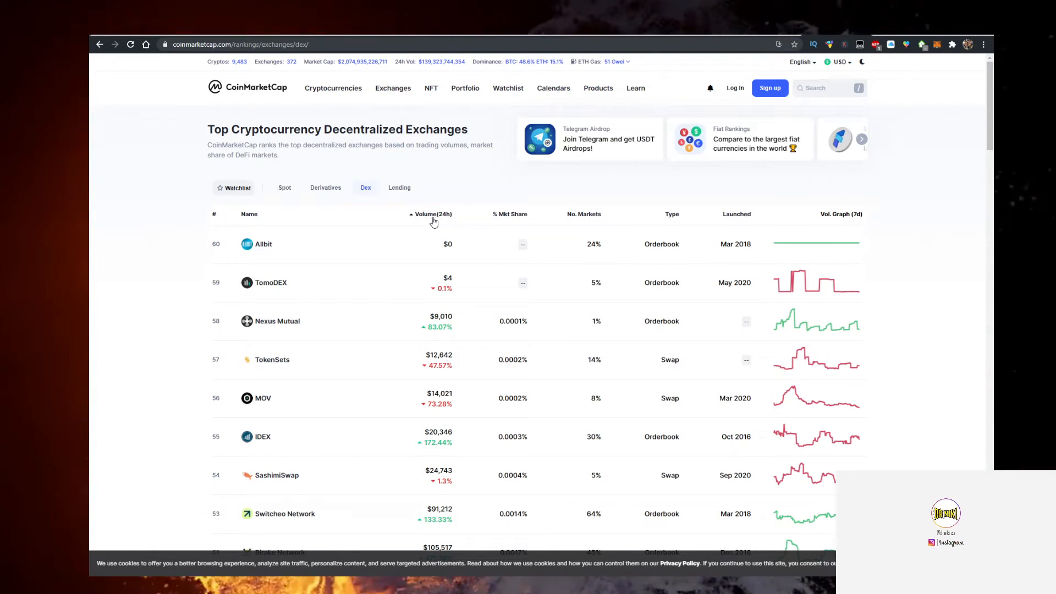
{"action": "left_click", "coordinate": [431, 214]}
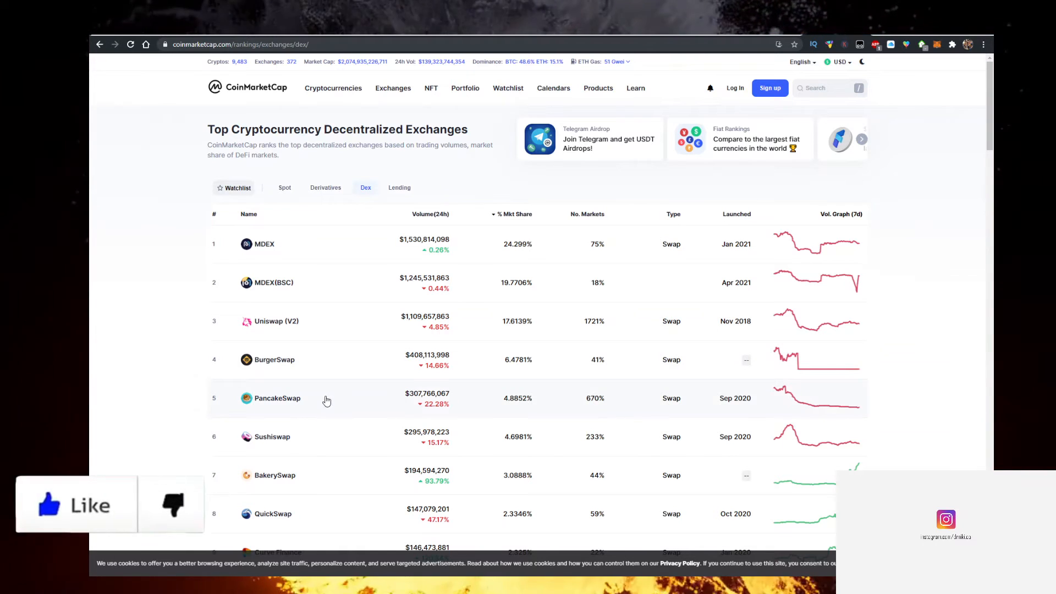
{"action": "mouse_move", "coordinate": [302, 434]}
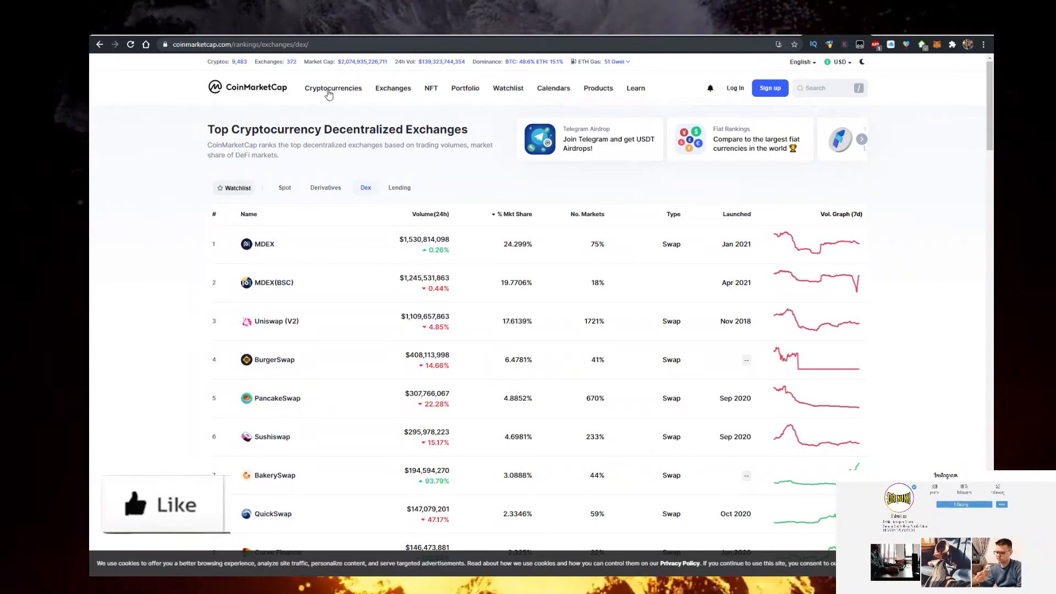
{"action": "mouse_move", "coordinate": [356, 466]}
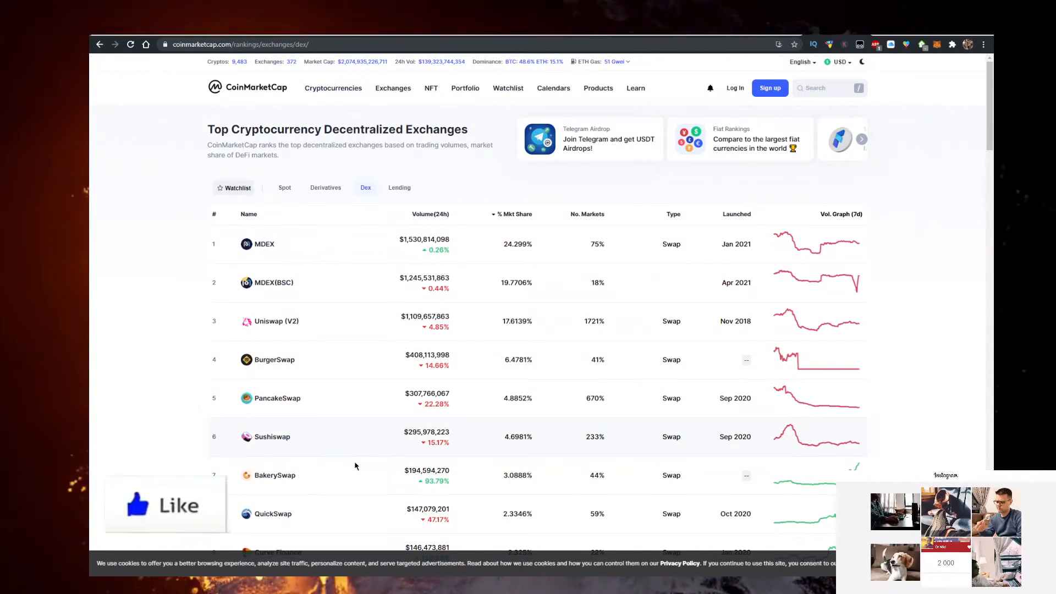
Step: Scroll the market-share DEX list down to Curve Finance and KLAYswap below QuickSwap
{"action": "scroll", "scroll_direction": "down", "scroll_amount": 3}
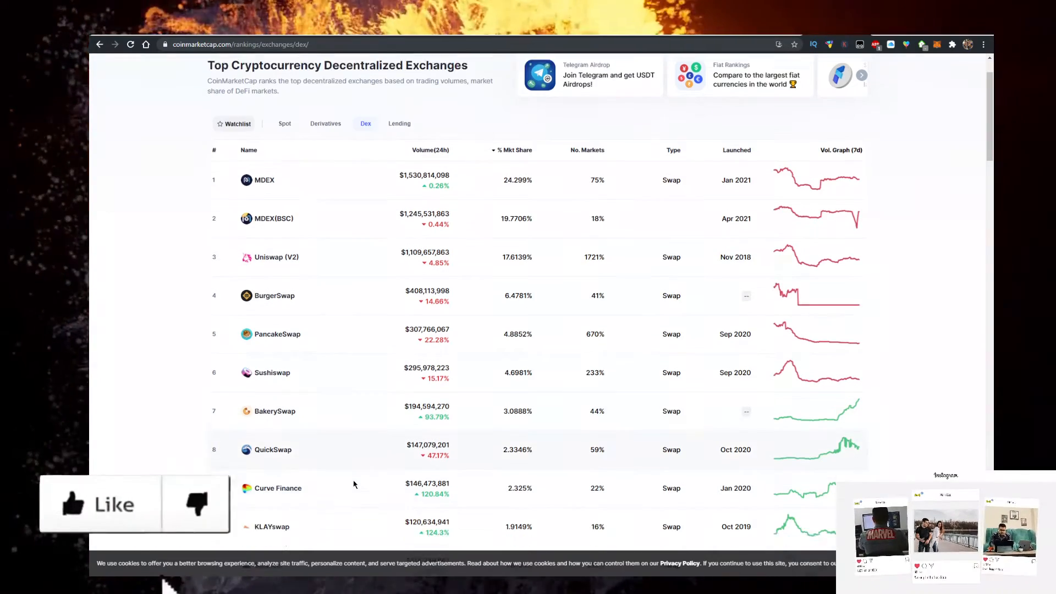
Step: Scroll through the DEX list and back up, then switch to the YouTube channel tab
{"action": "scroll", "scroll_direction": "down", "scroll_amount": 3}
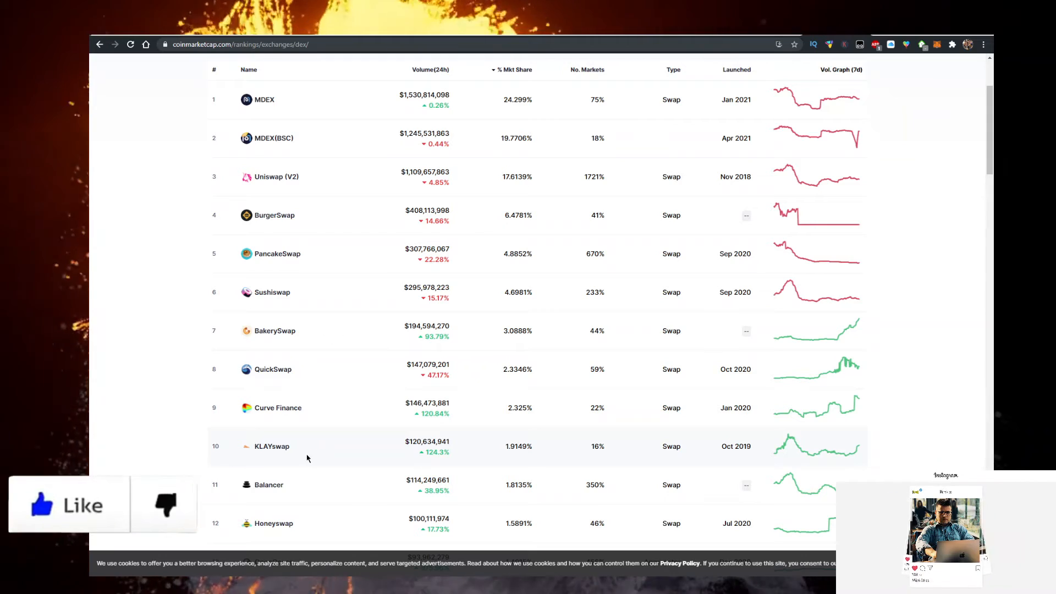
{"action": "scroll", "scroll_direction": "up", "scroll_amount": 3}
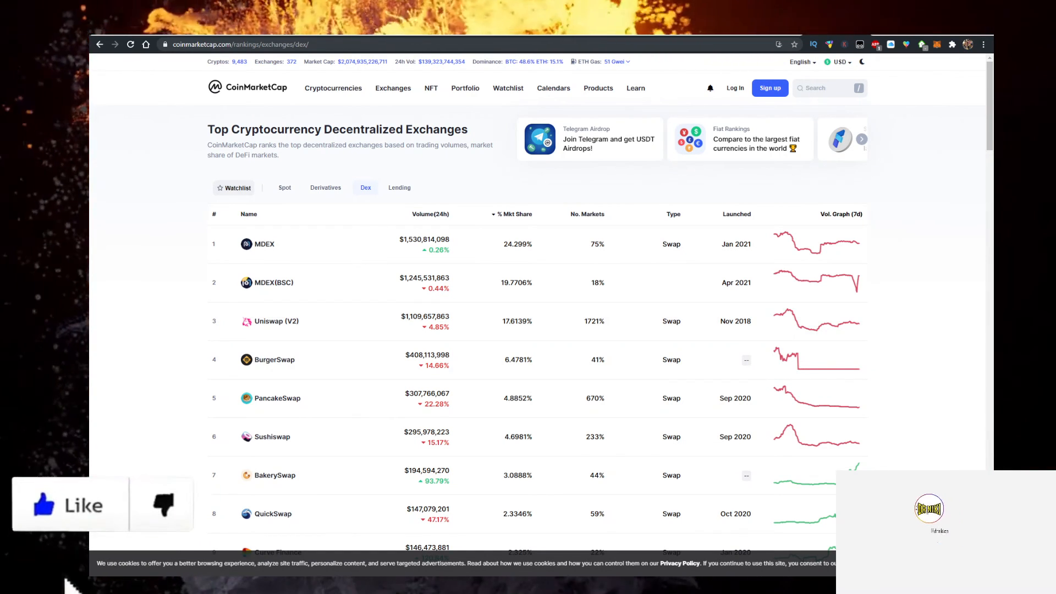
{"action": "left_click", "coordinate": [240, 44]}
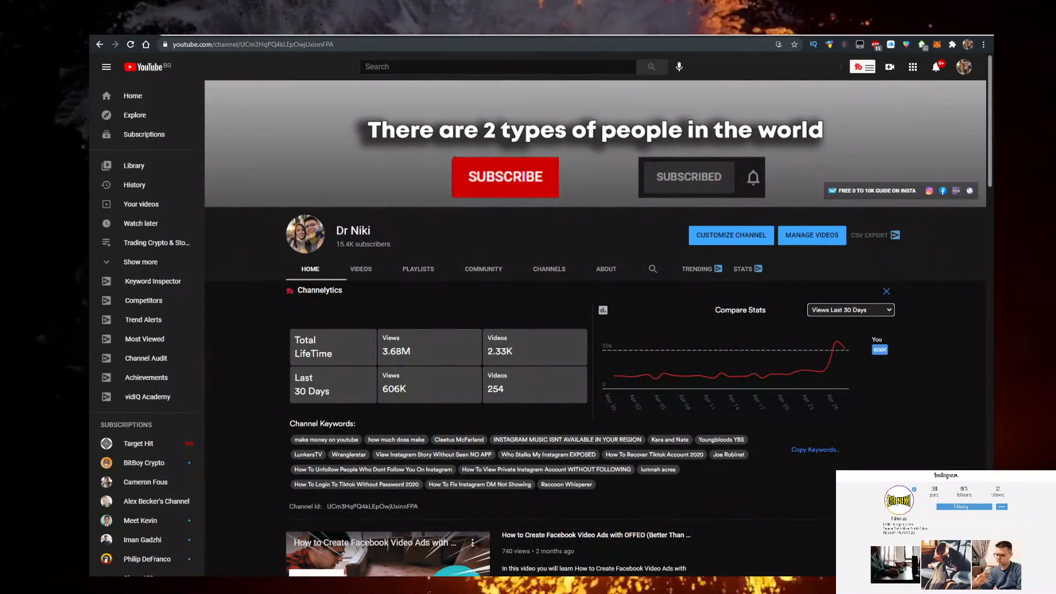